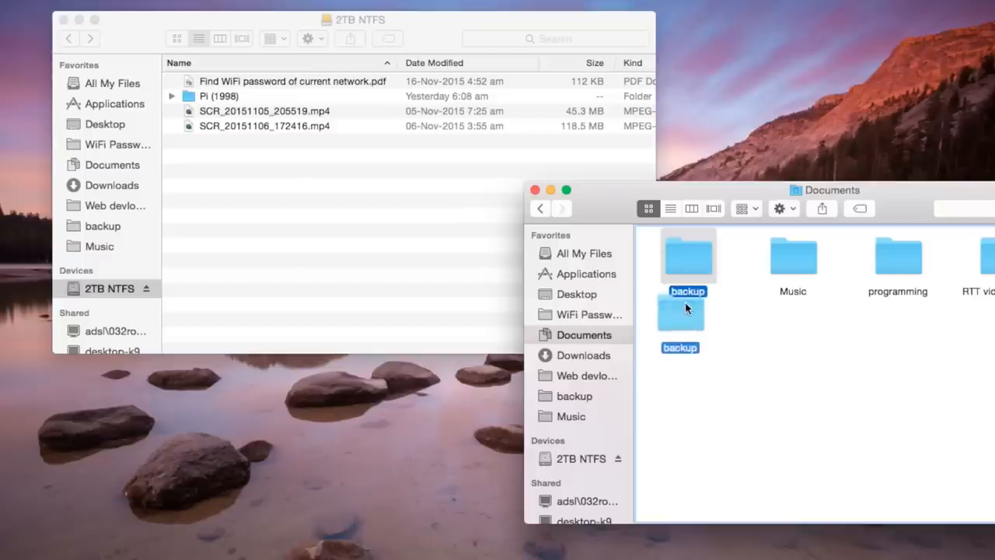
left_click_drag(680, 311, 322, 183)
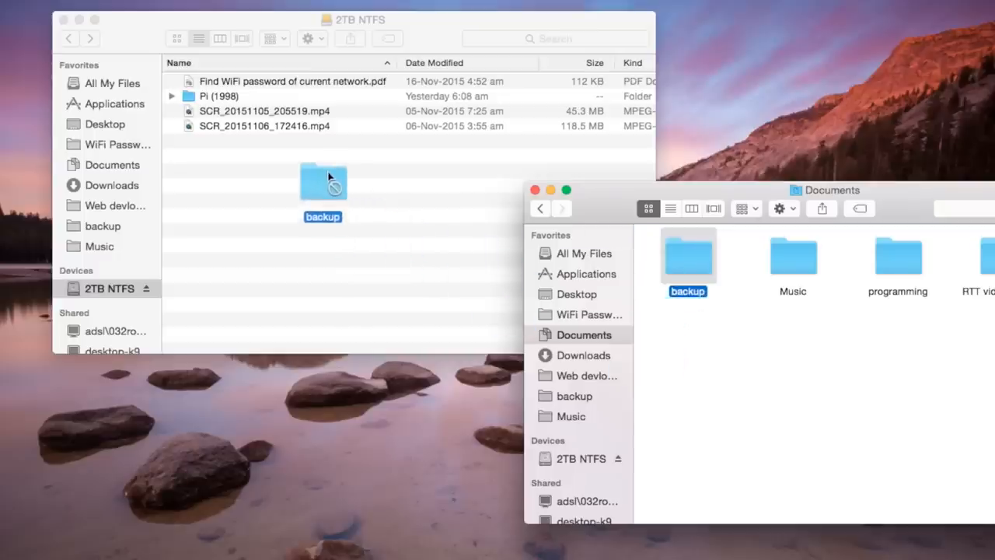